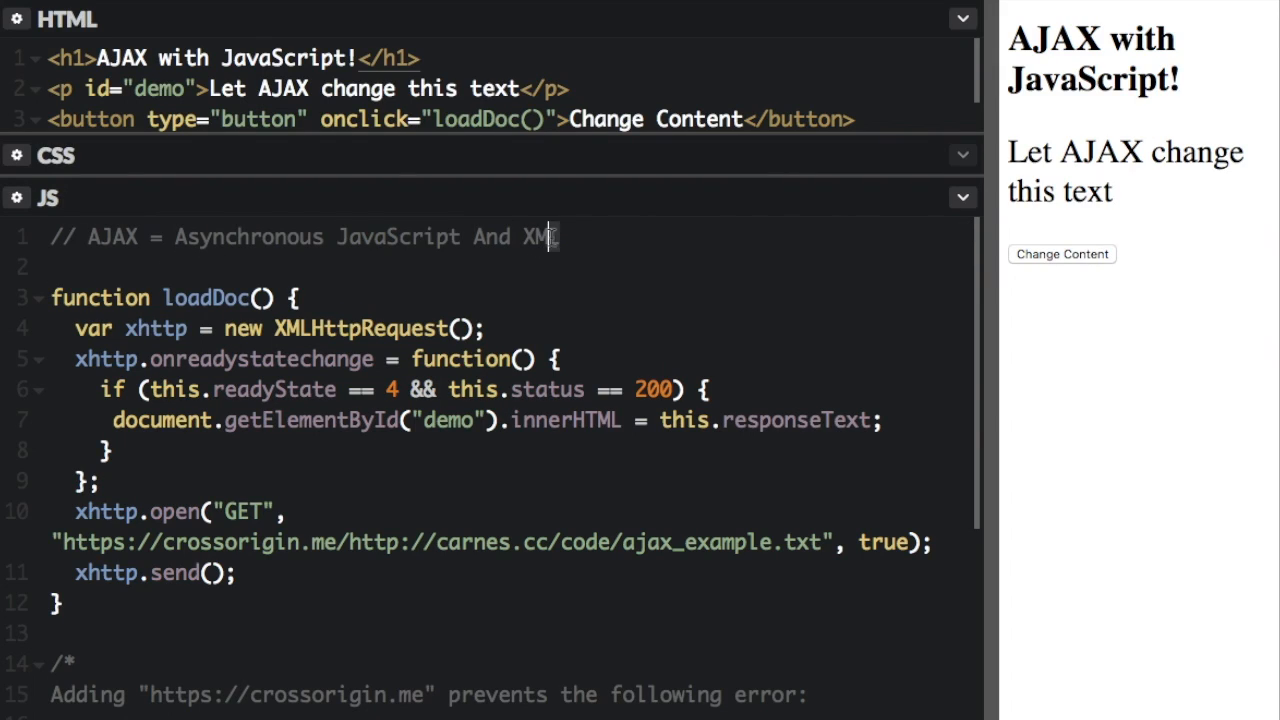
{"action": "mouse_move", "coordinate": [652, 296]}
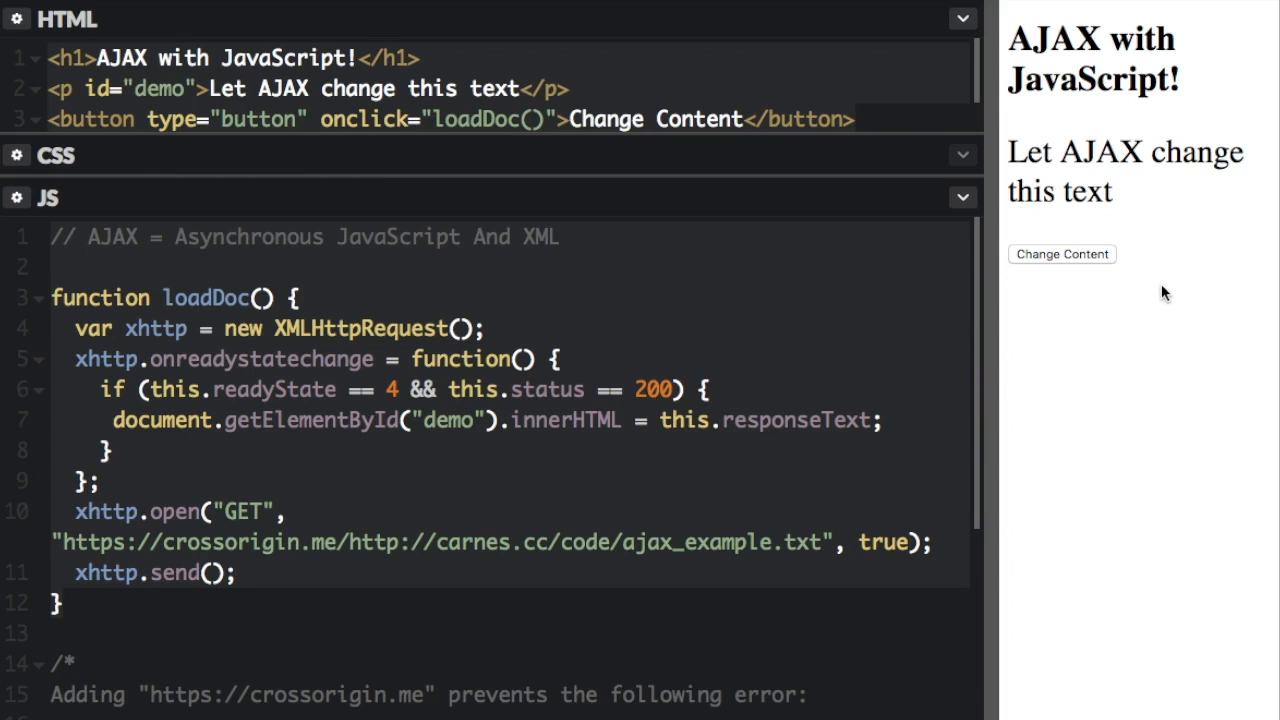
{"action": "mouse_move", "coordinate": [1055, 258]}
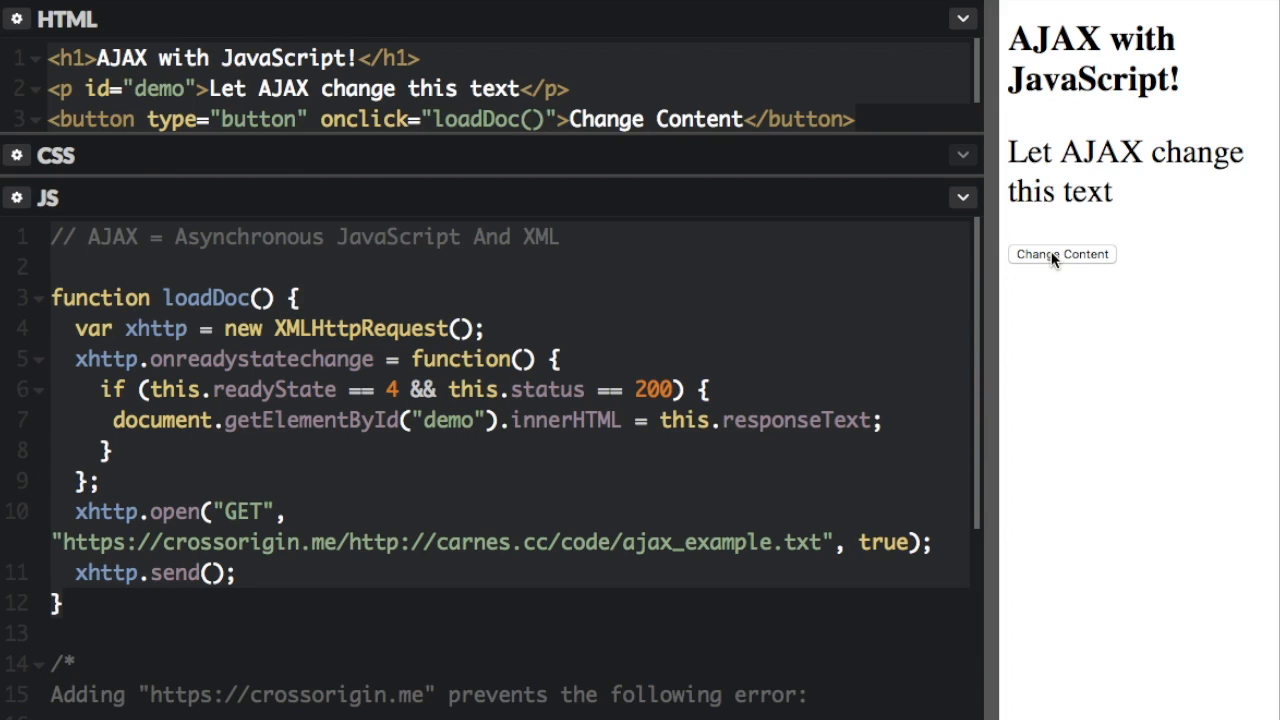
Use Change Content so the paragraph reads 'Subscribe to the freeCodeCamp YouTube channel!'.
{"action": "left_click", "coordinate": [1061, 254]}
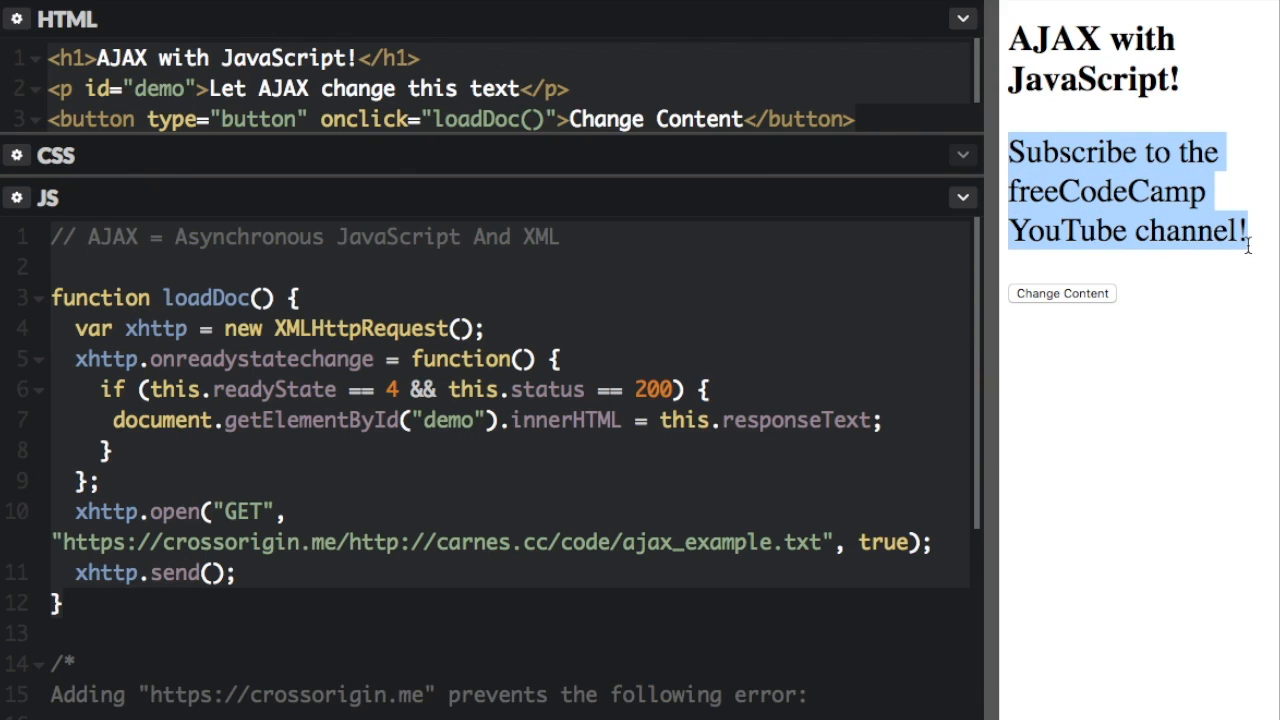
{"action": "mouse_move", "coordinate": [627, 289]}
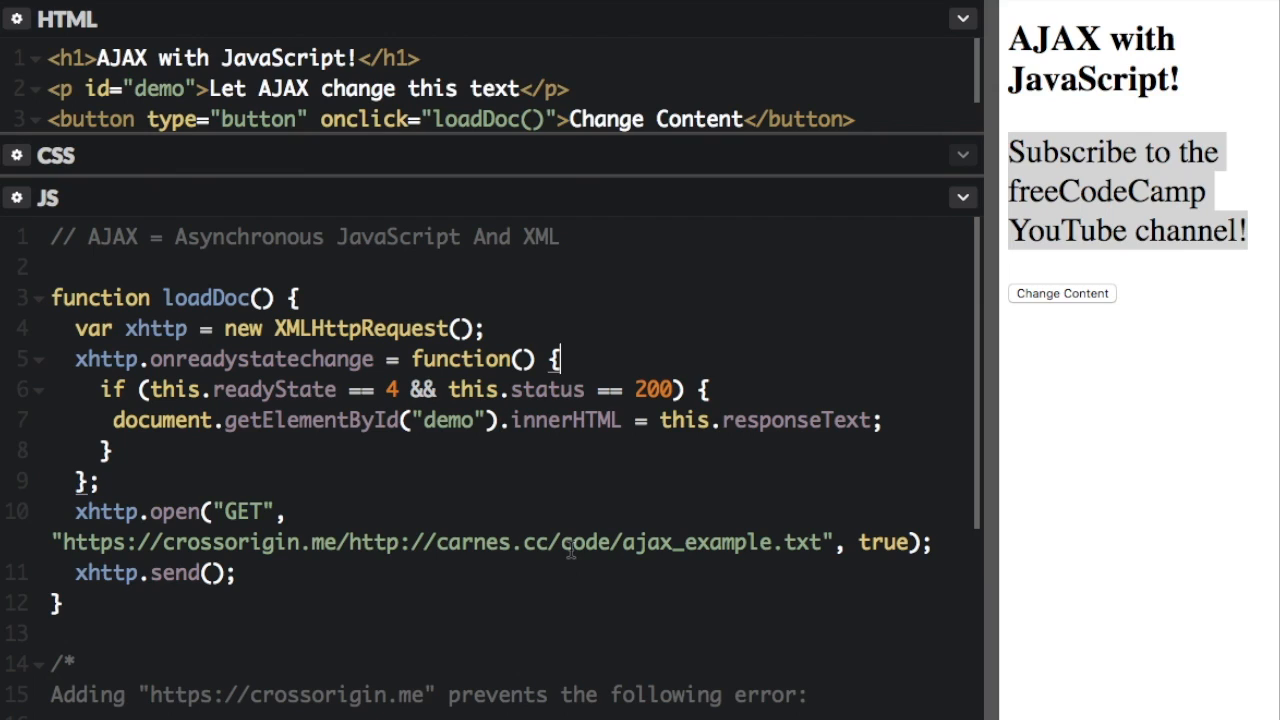
{"action": "mouse_move", "coordinate": [515, 162]}
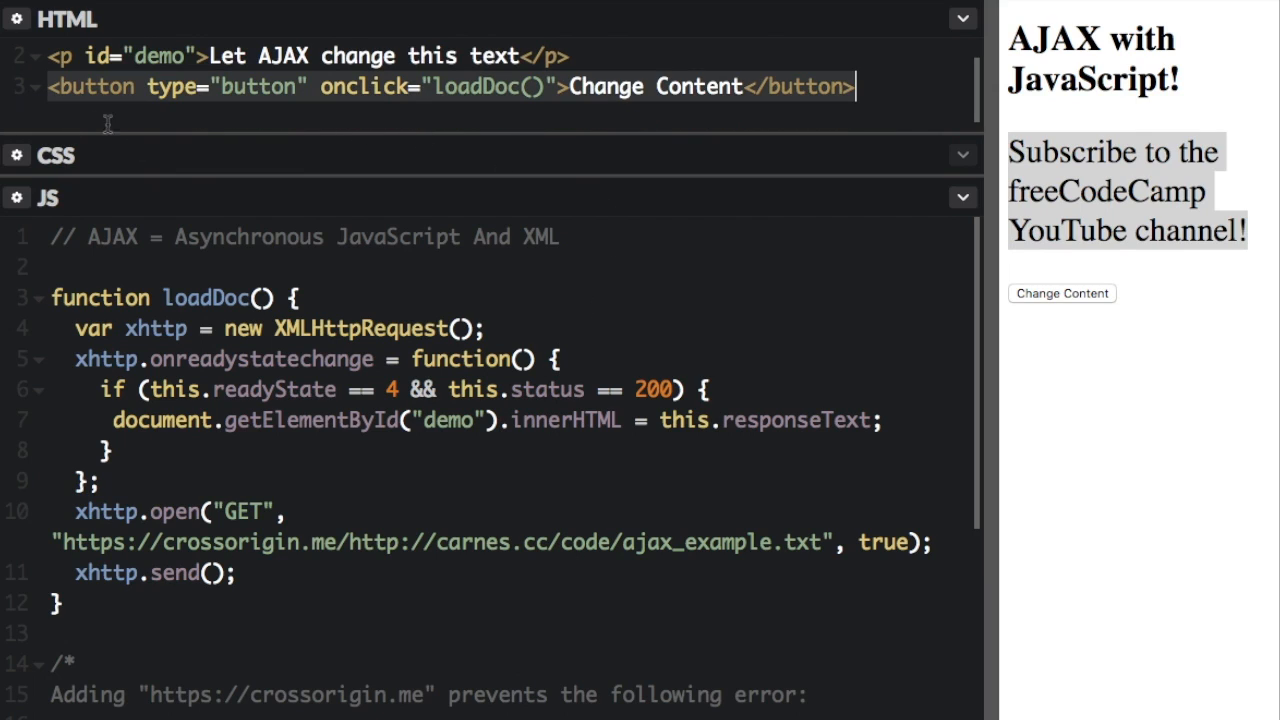
{"action": "type", "text": "<h1>AJAX with JavaScript!</h1>"}
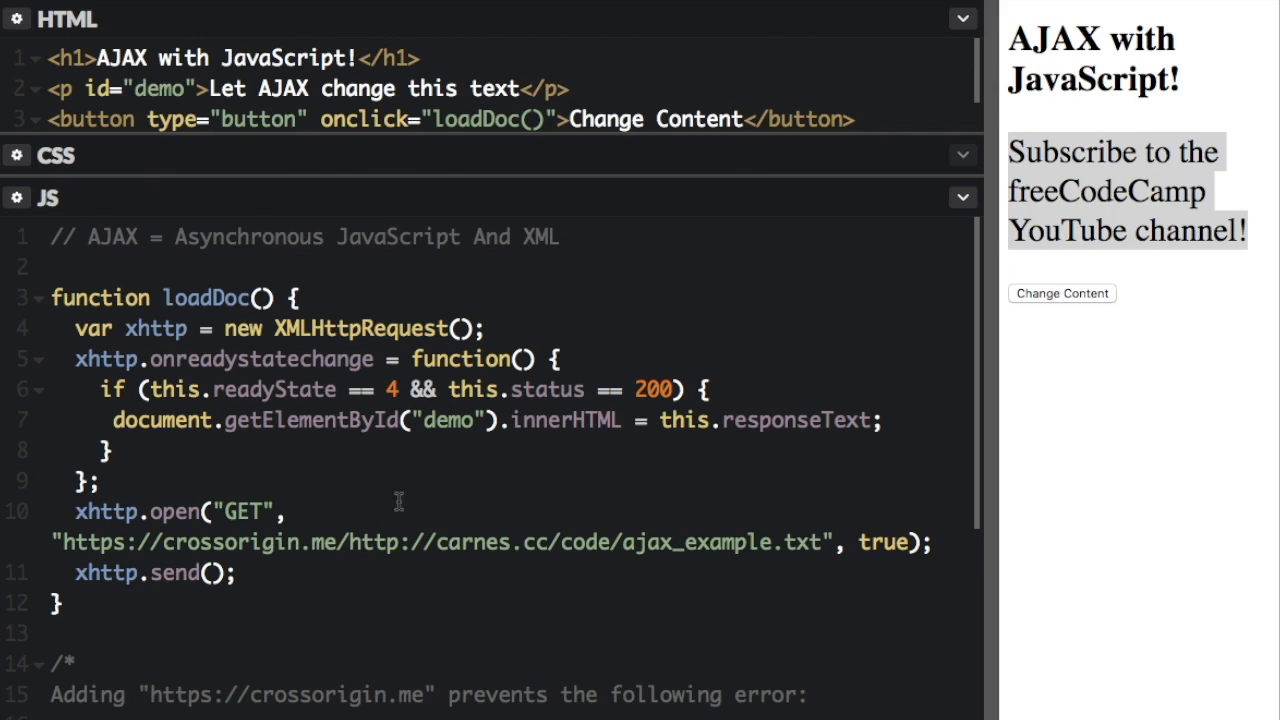
{"action": "mouse_move", "coordinate": [72, 360]}
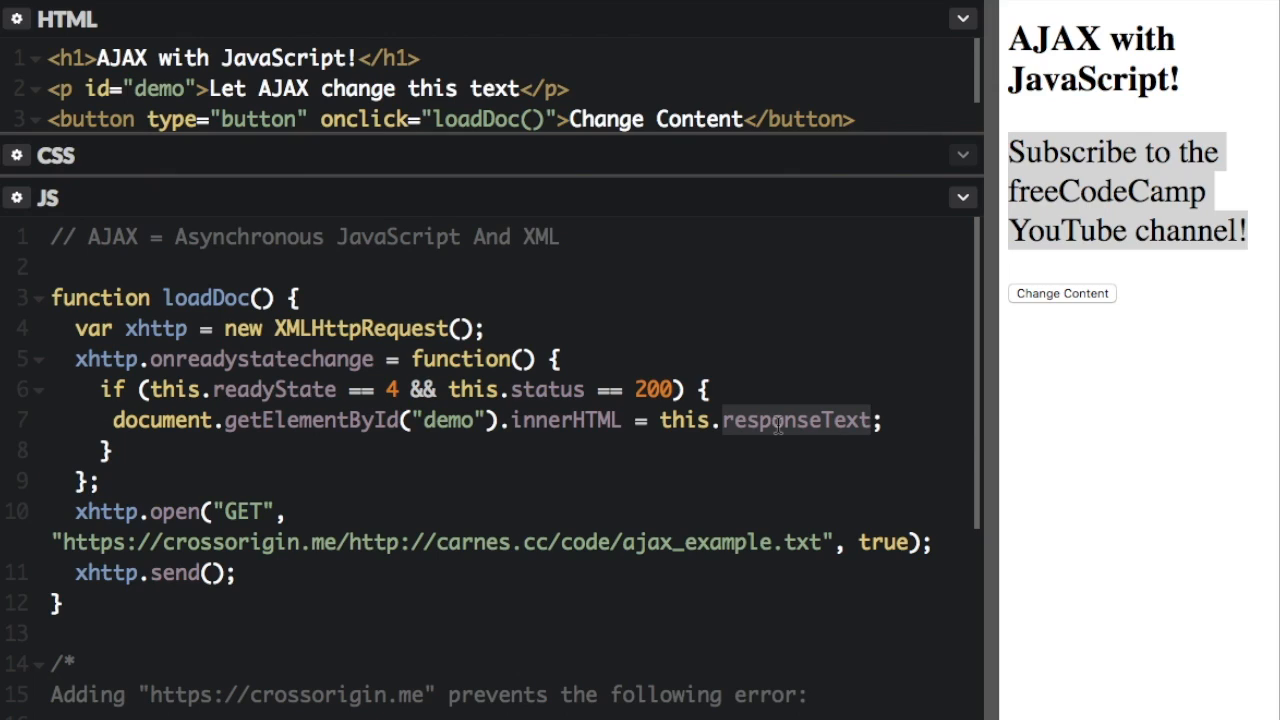
{"action": "left_click", "coordinate": [870, 420]}
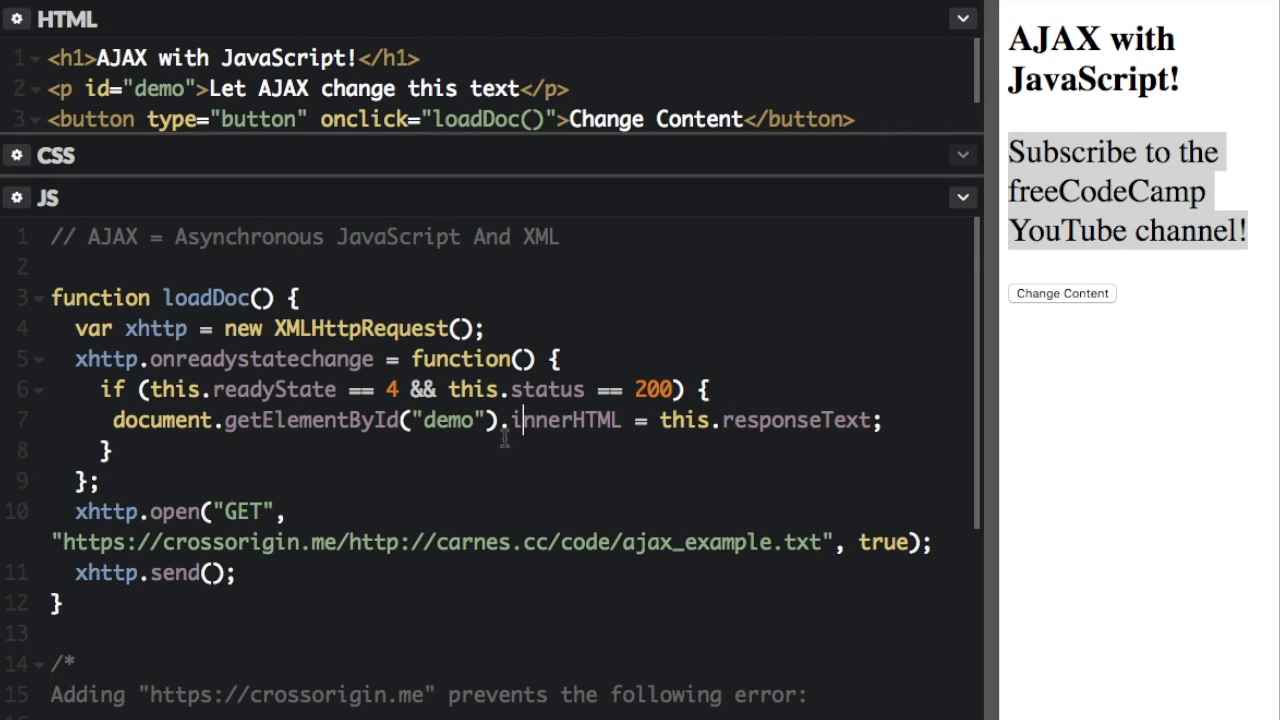
{"action": "mouse_move", "coordinate": [232, 548]}
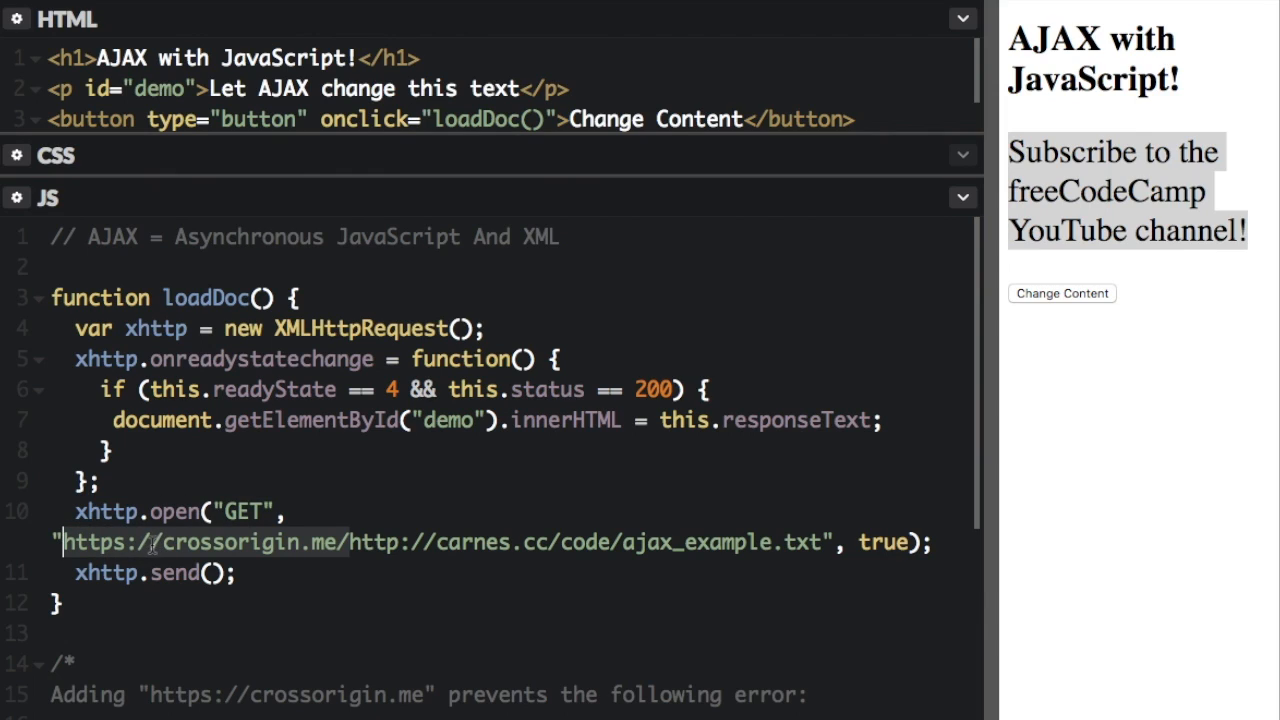
{"action": "mouse_move", "coordinate": [294, 560]}
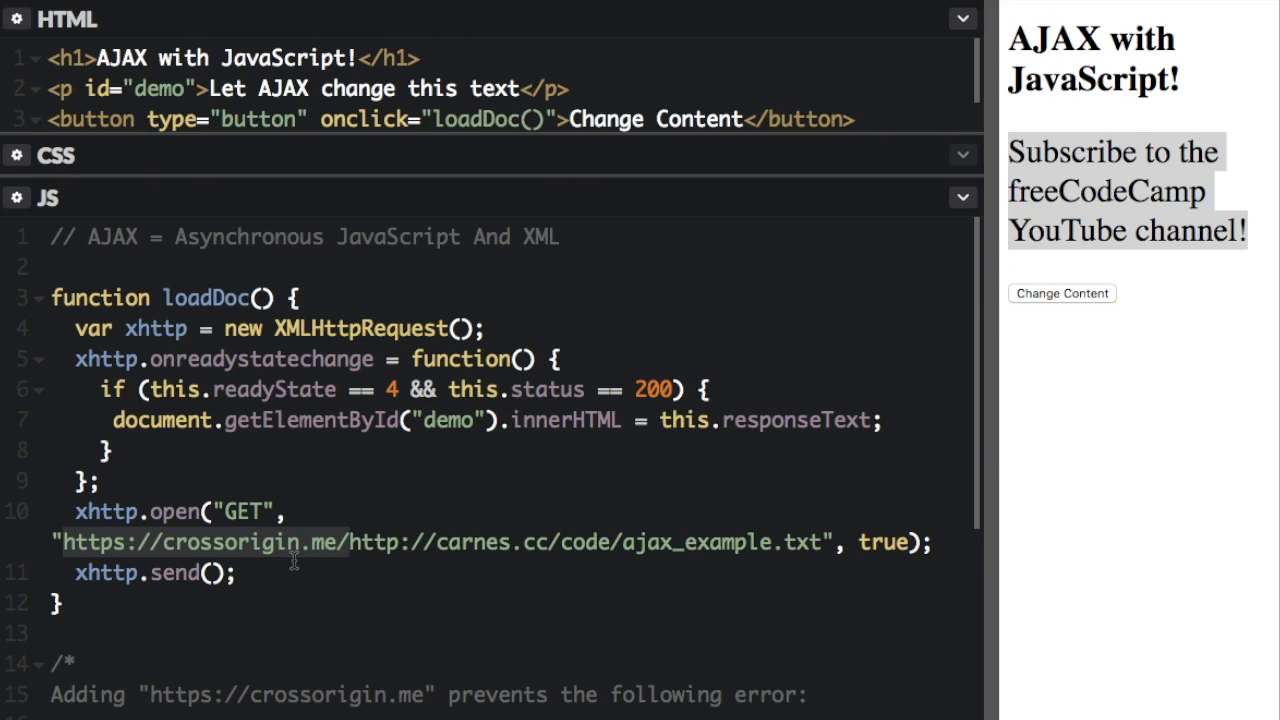
{"action": "left_click", "coordinate": [63, 543]}
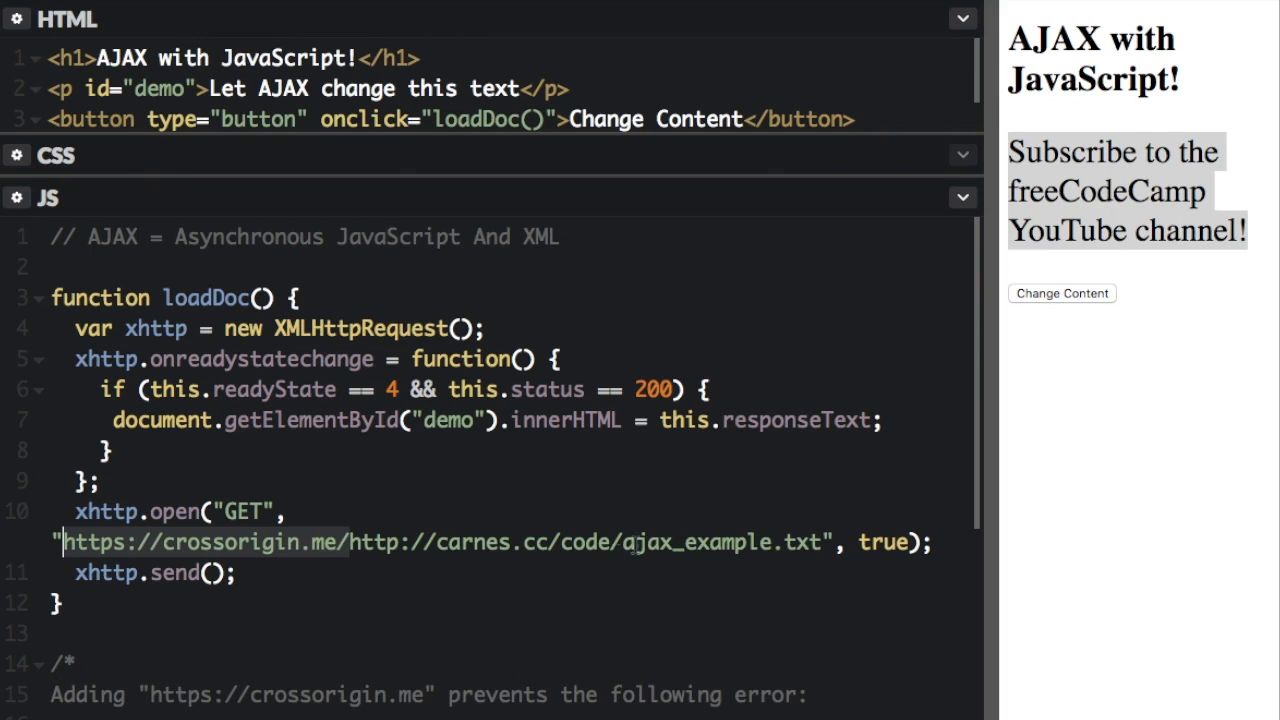
{"action": "scroll", "scroll_direction": "down", "scroll_amount": 3}
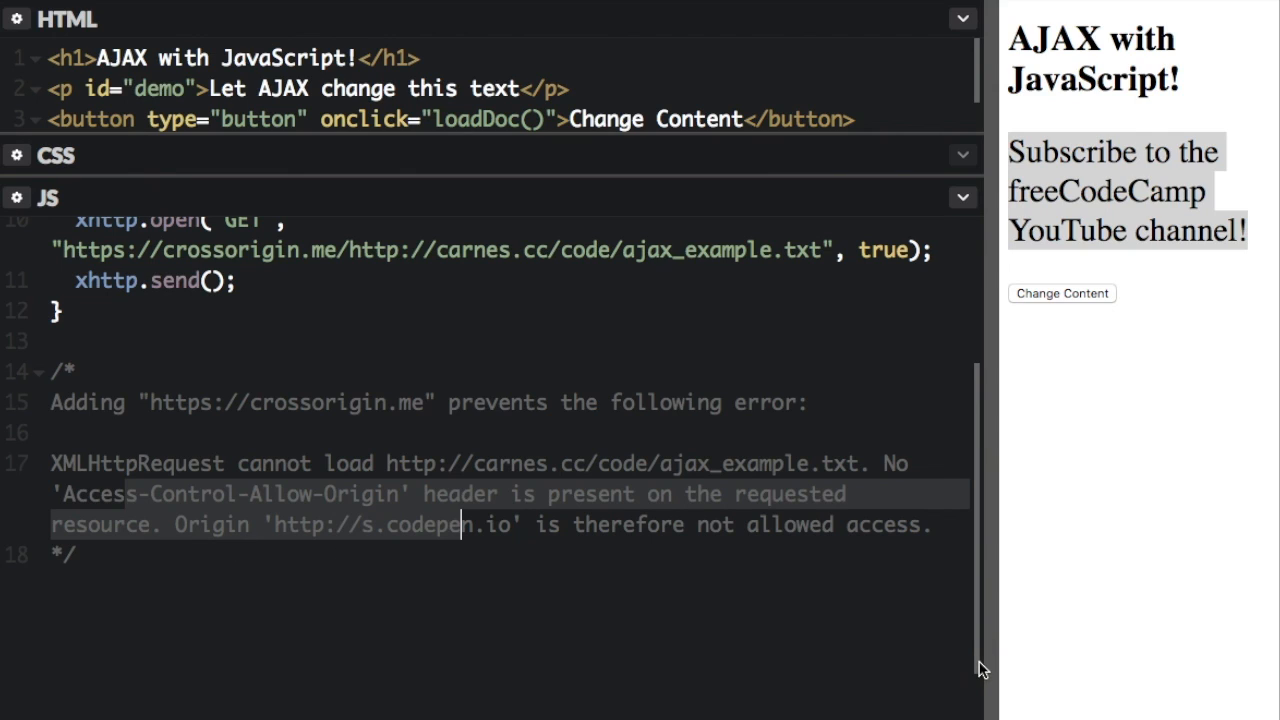
{"action": "scroll", "scroll_direction": "up", "scroll_amount": 3}
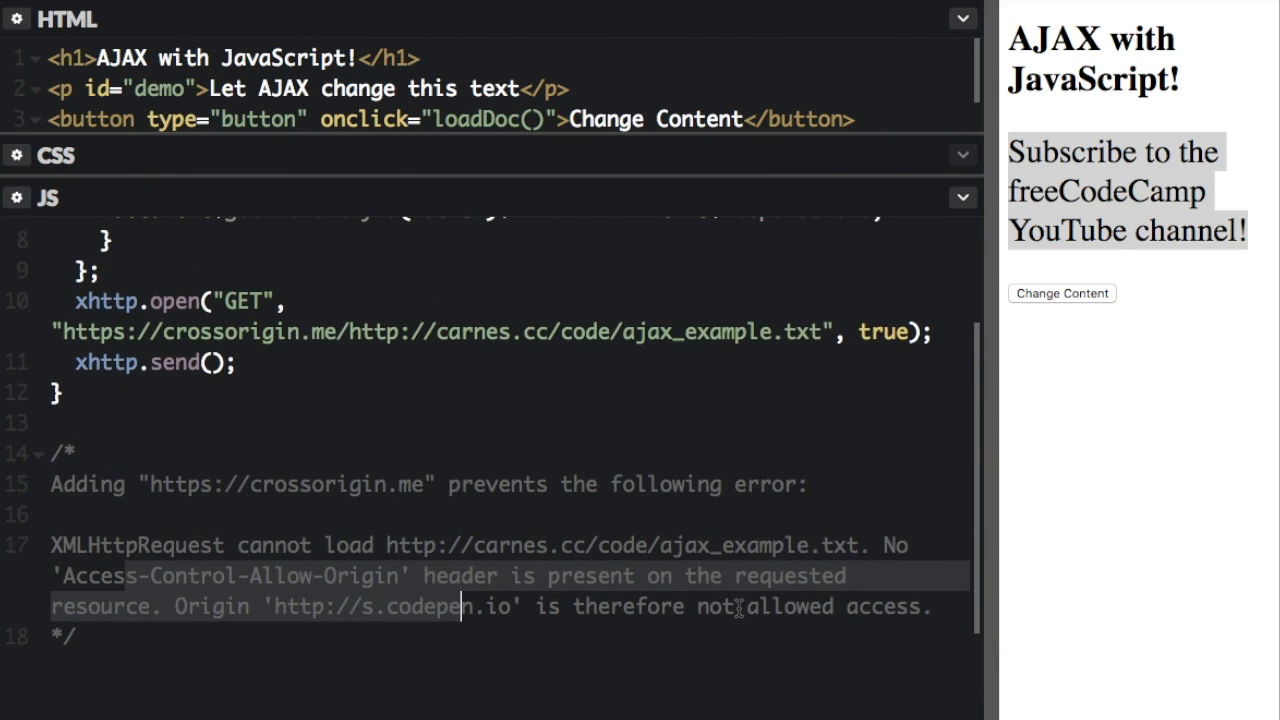
{"action": "scroll", "scroll_direction": "up", "scroll_amount": 3}
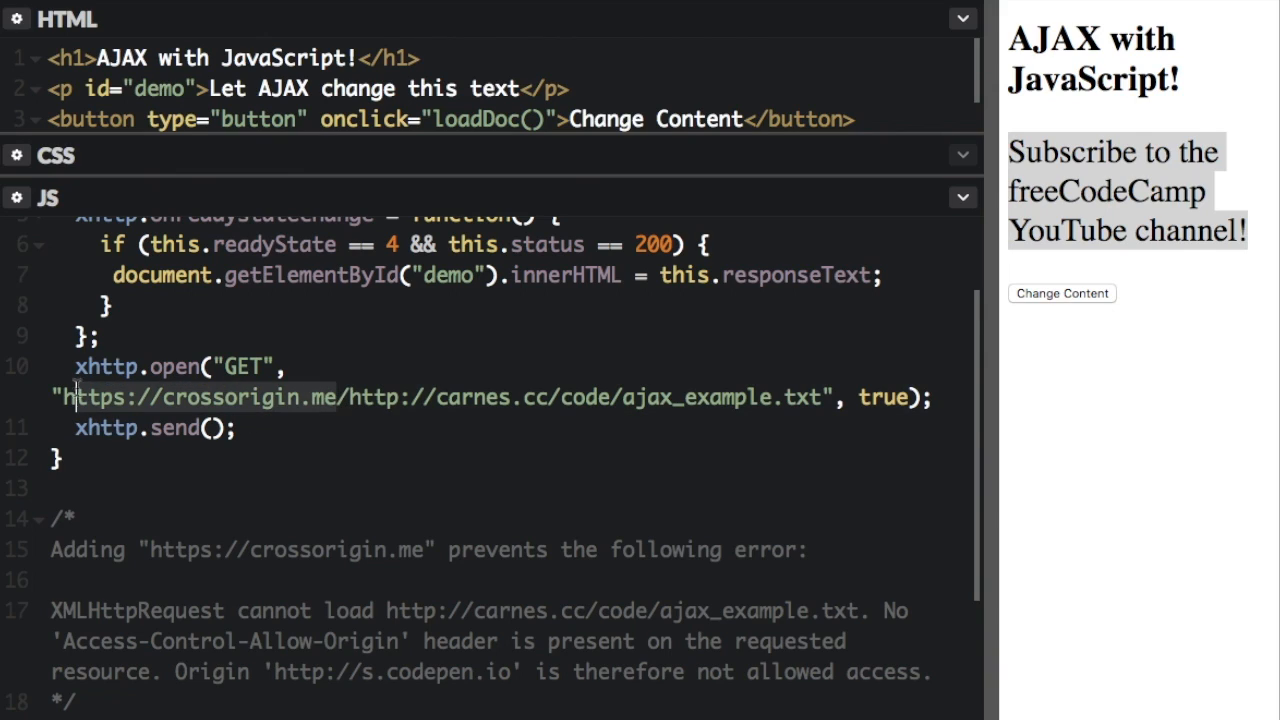
{"action": "mouse_move", "coordinate": [980, 448]}
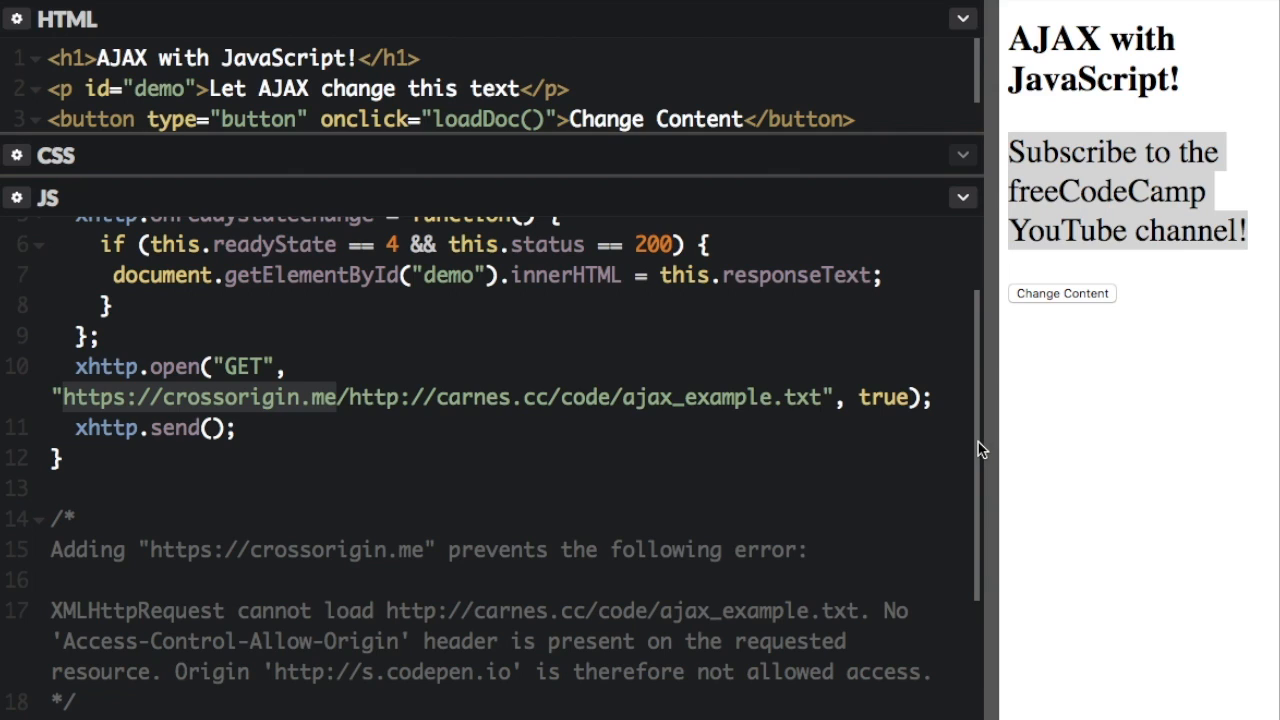
{"action": "scroll", "scroll_direction": "up", "scroll_amount": 3}
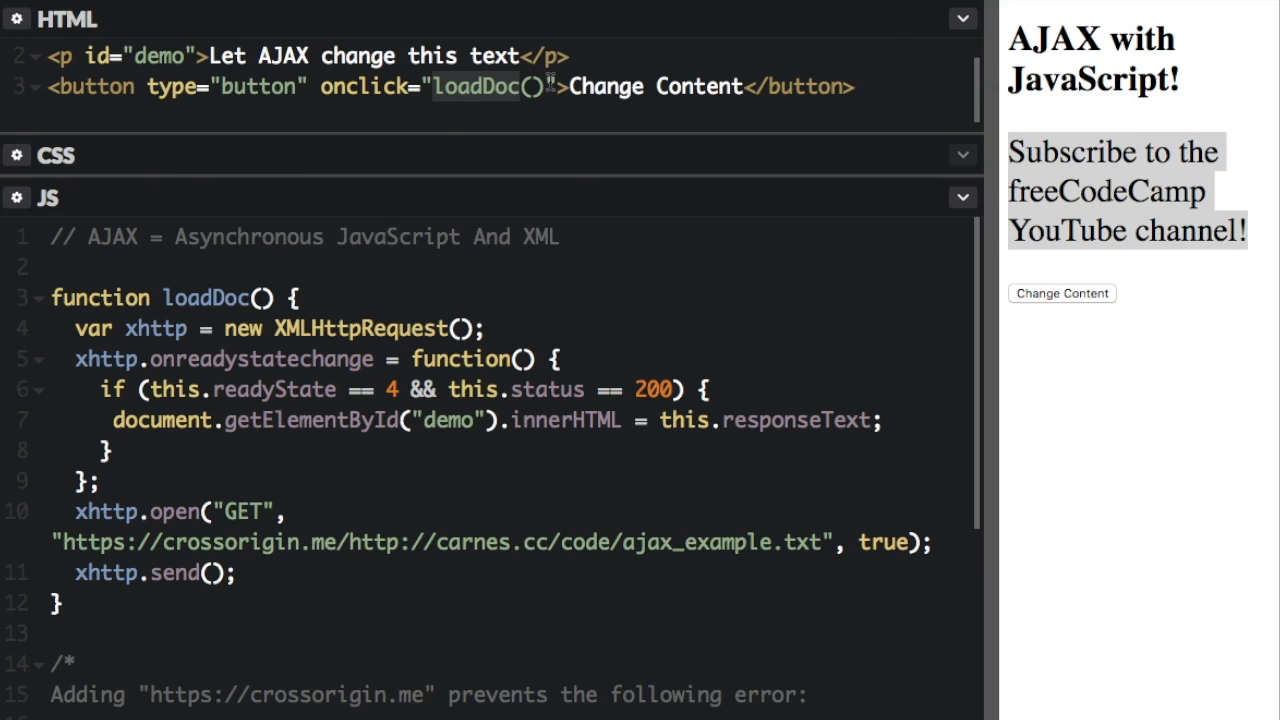
{"action": "mouse_move", "coordinate": [285, 298]}
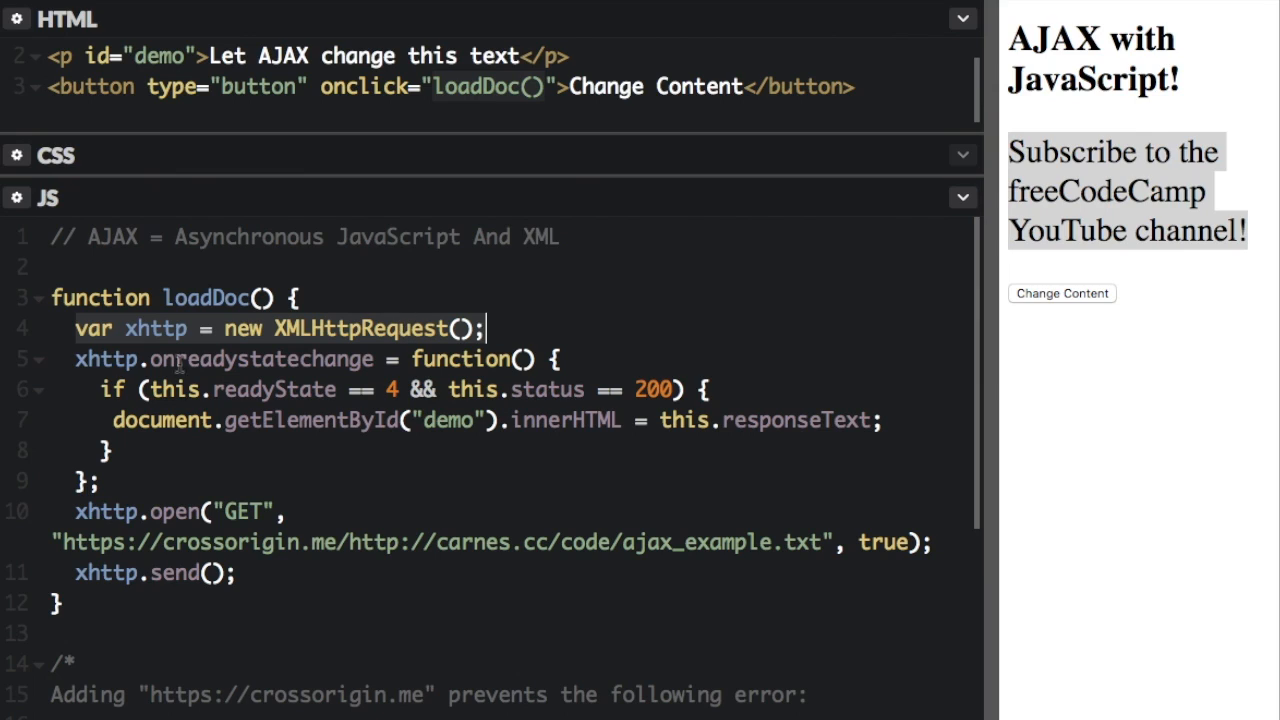
{"action": "mouse_move", "coordinate": [166, 358]}
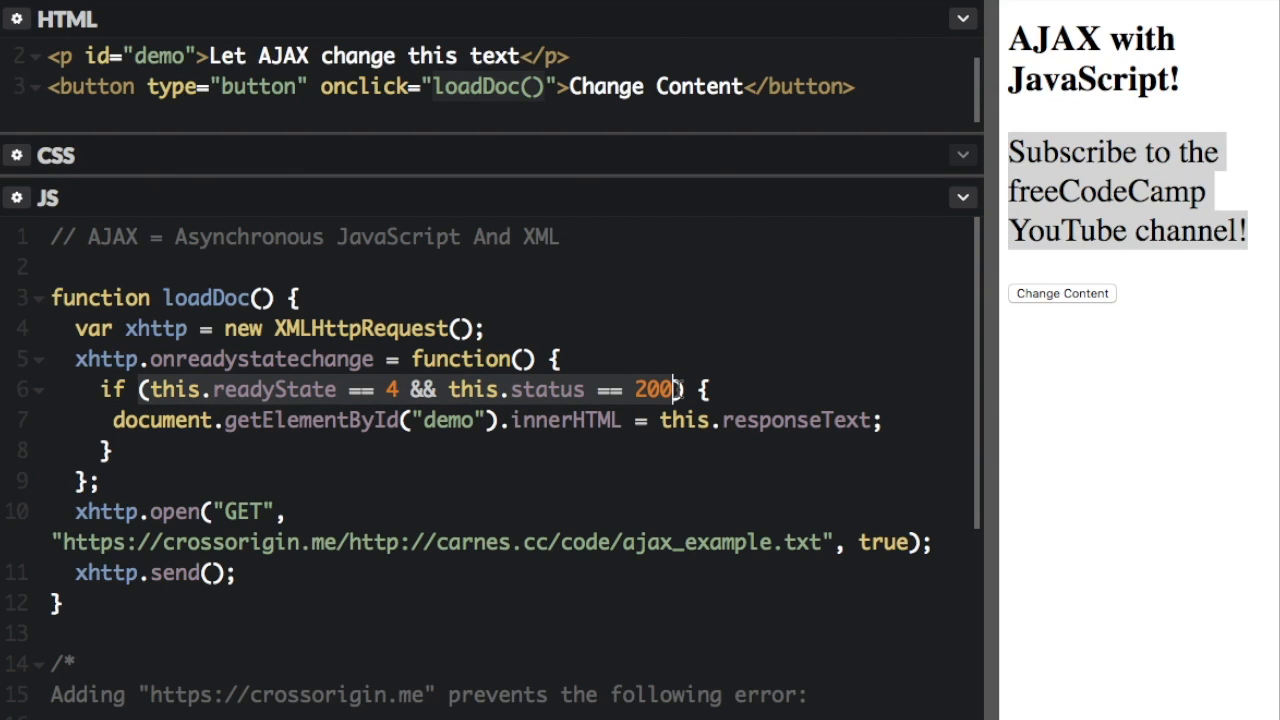
{"action": "mouse_move", "coordinate": [676, 389]}
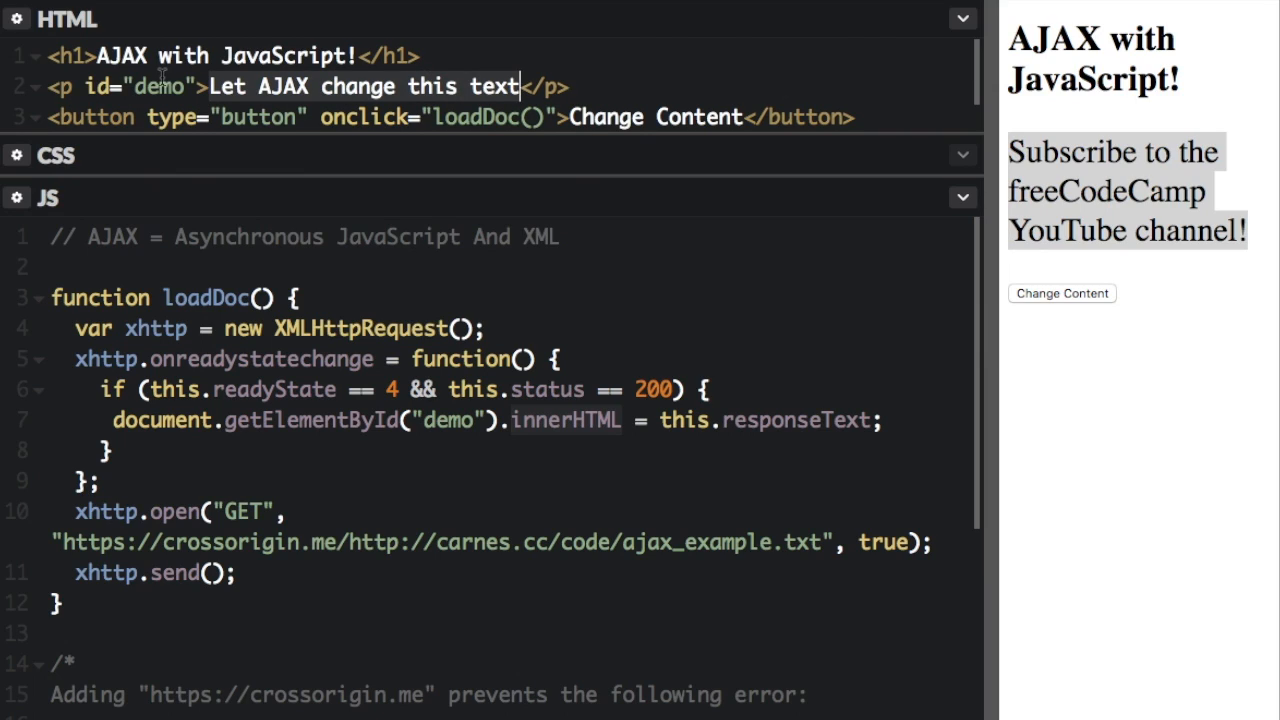
{"action": "mouse_move", "coordinate": [540, 357]}
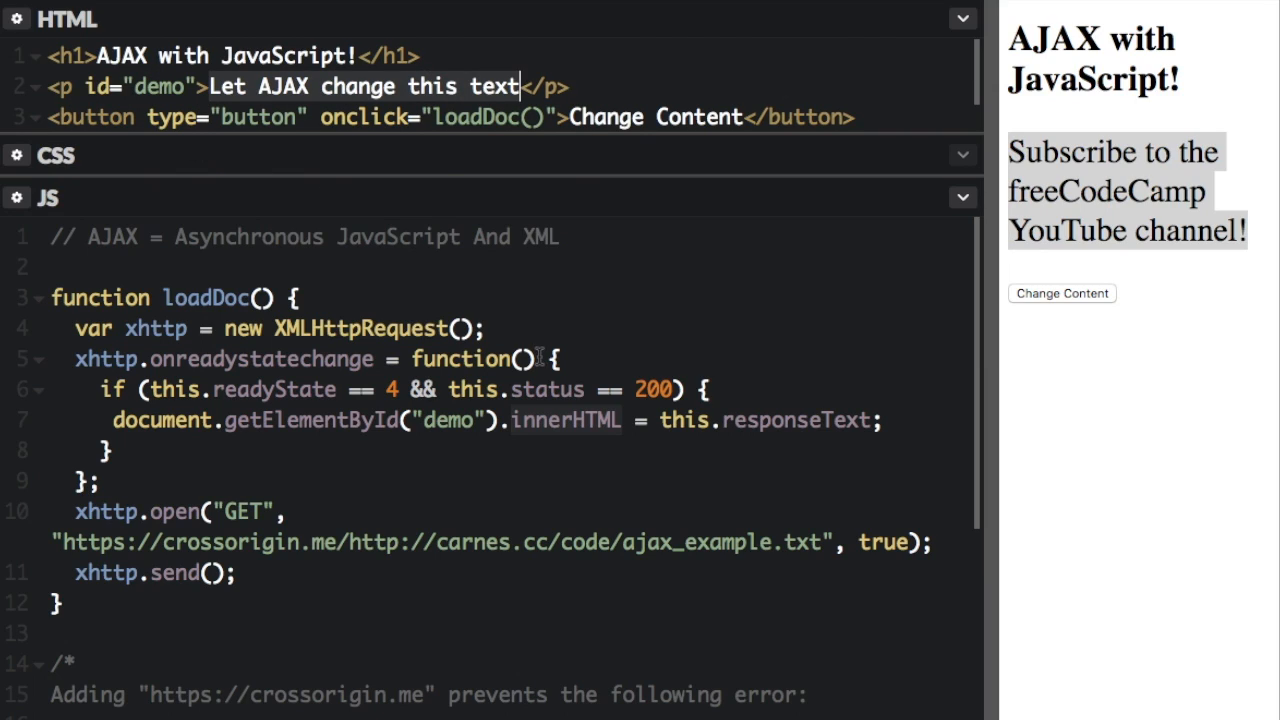
{"action": "mouse_move", "coordinate": [645, 428]}
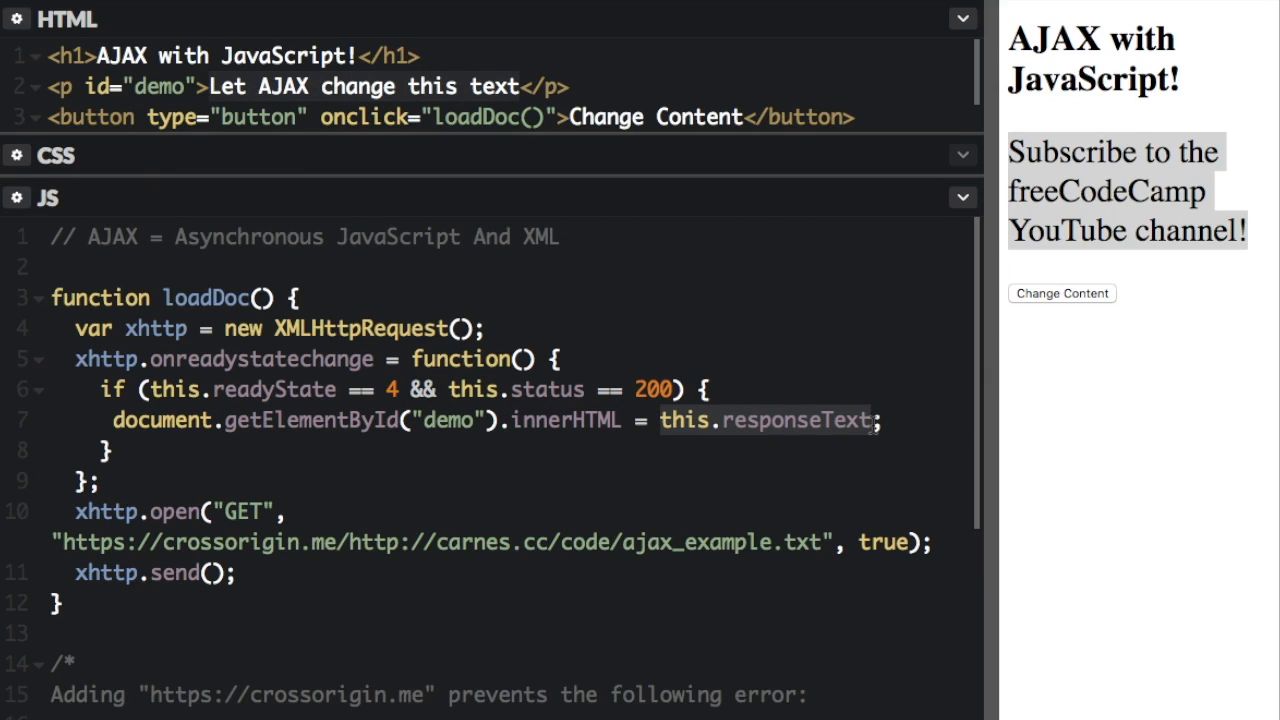
{"action": "mouse_move", "coordinate": [887, 434]}
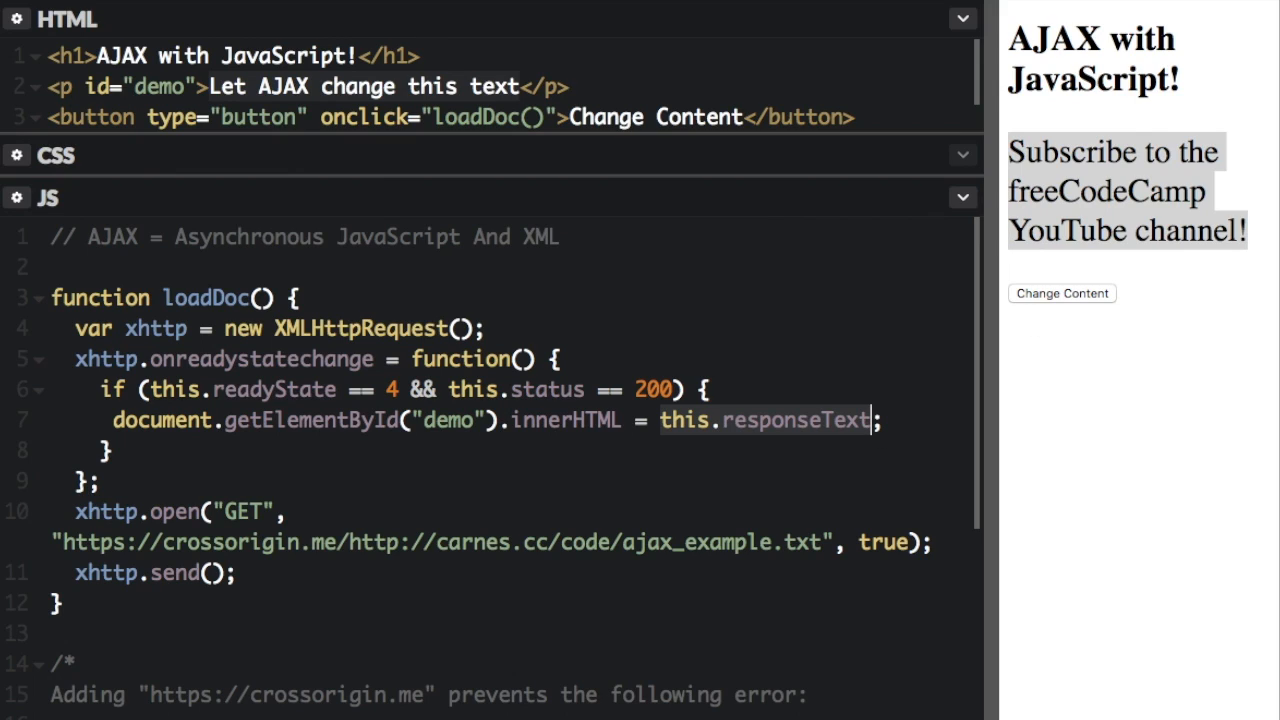
Rerun the pen and fetch the freeCodeCamp message into the paragraph again via Change Content.
{"action": "left_click", "coordinate": [1062, 293]}
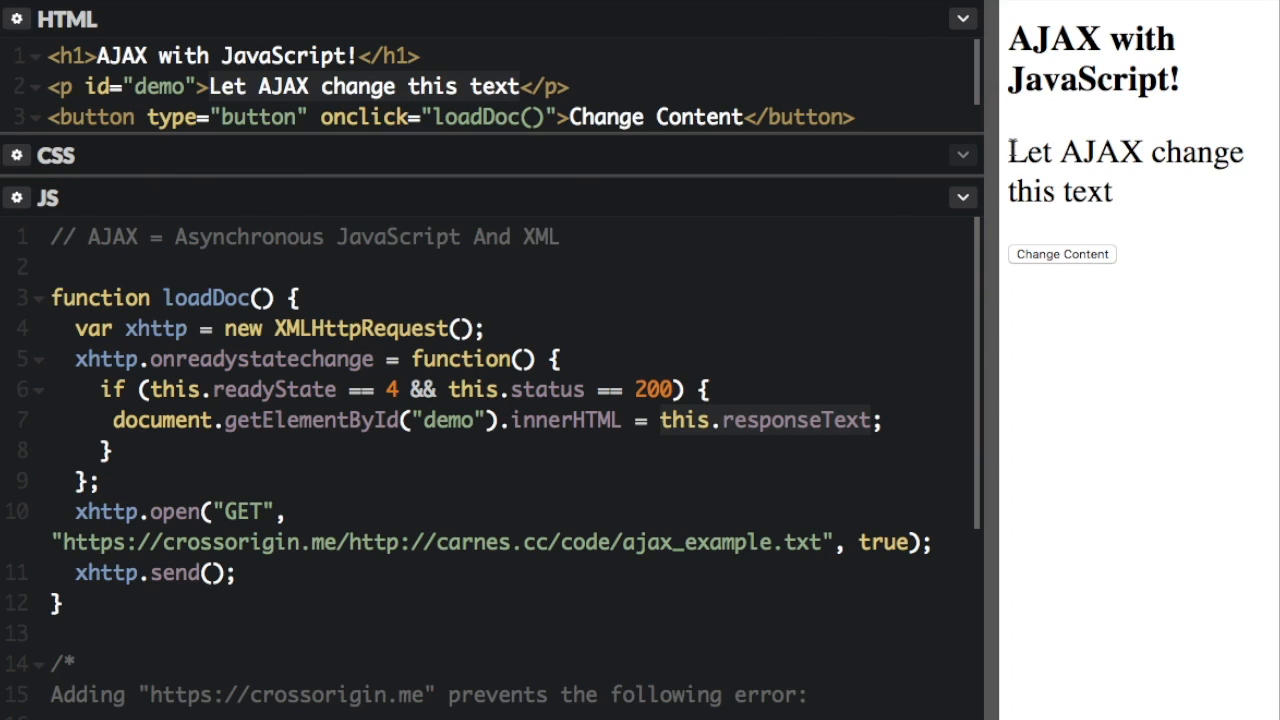
{"action": "left_click", "coordinate": [1061, 253]}
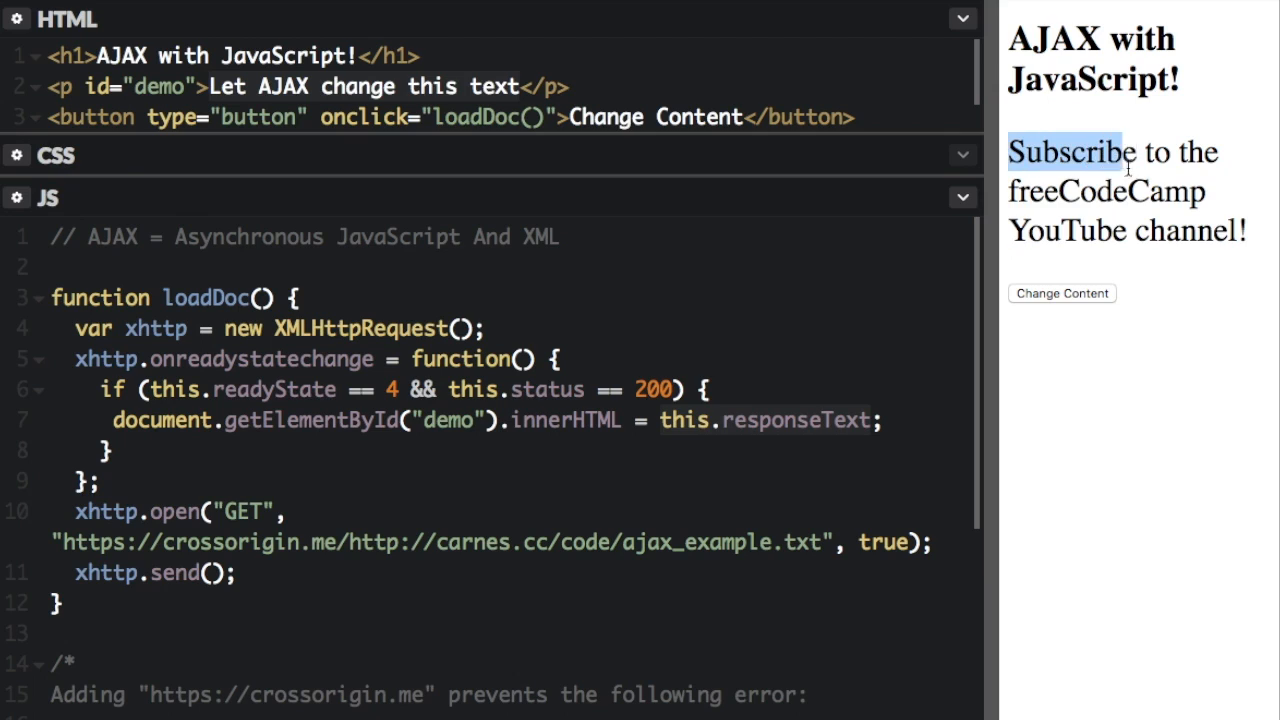
{"action": "mouse_move", "coordinate": [1003, 213]}
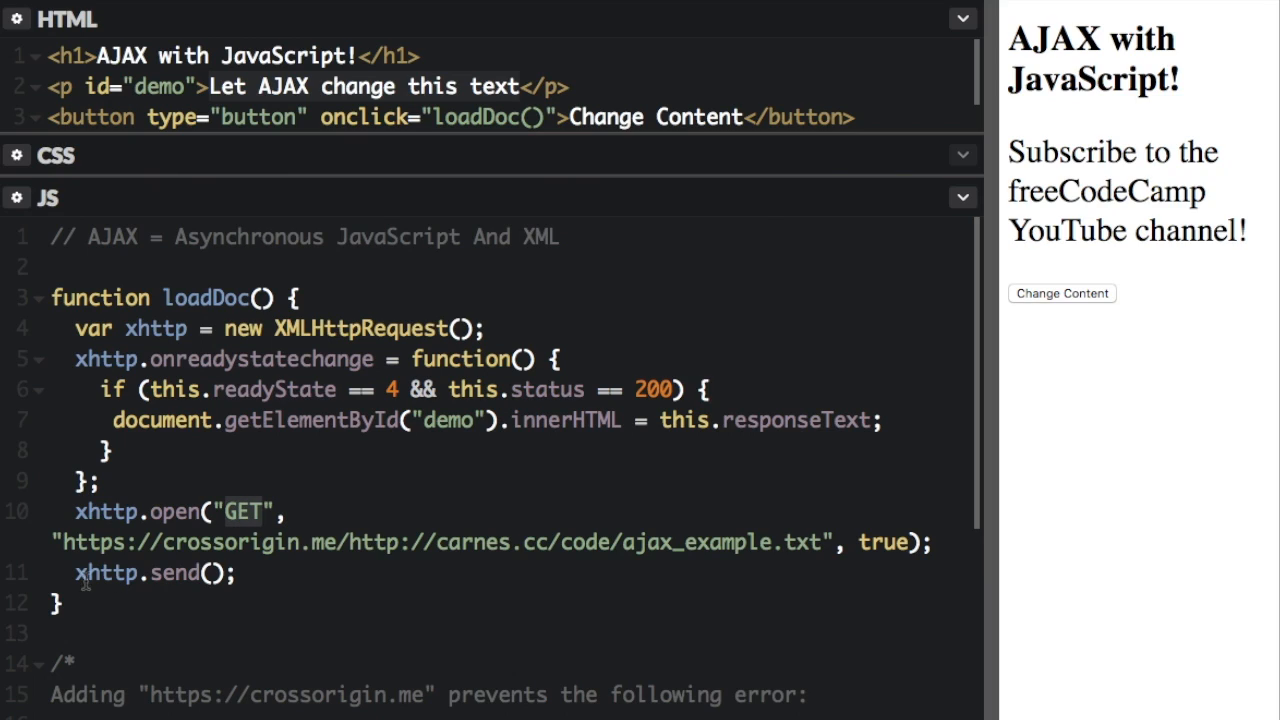
{"action": "left_click", "coordinate": [820, 542]}
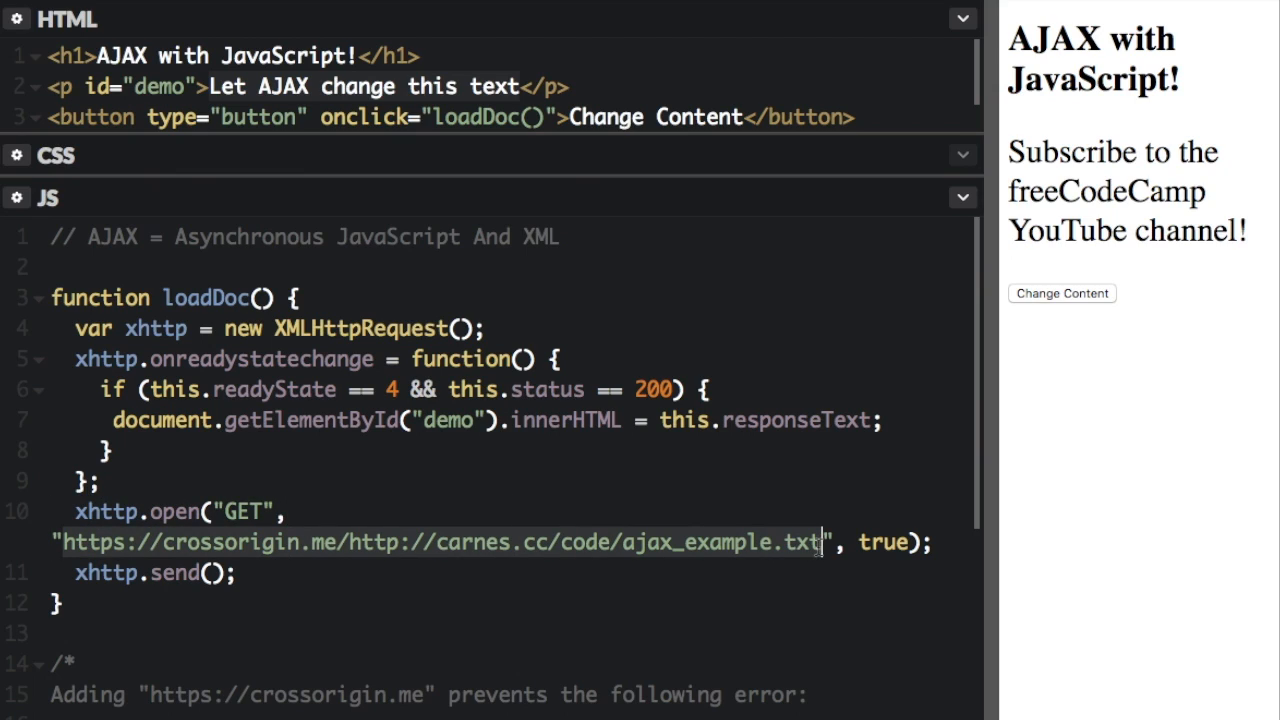